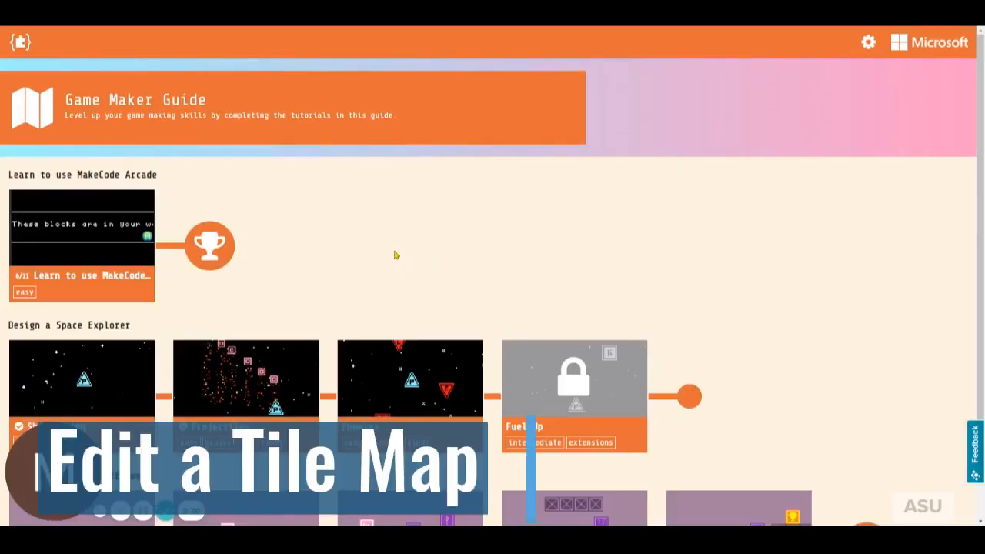
# - Scroll the Game Maker Guide down to reach the basic enemies tutorial
pyautogui.scroll(-3)
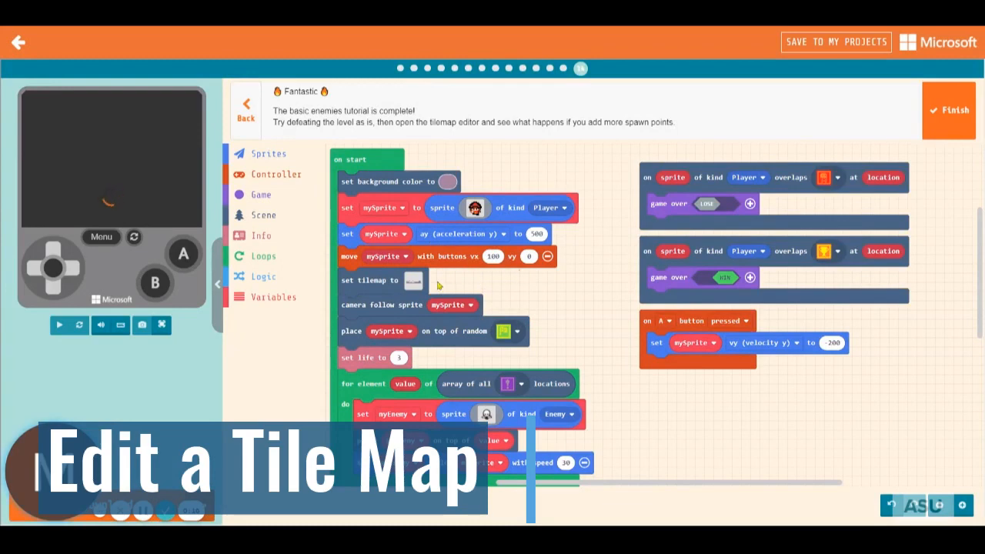
# - Open the set tilemap block's level in the tilemap editor, toggling wall markings off and on
pyautogui.click(412, 280)
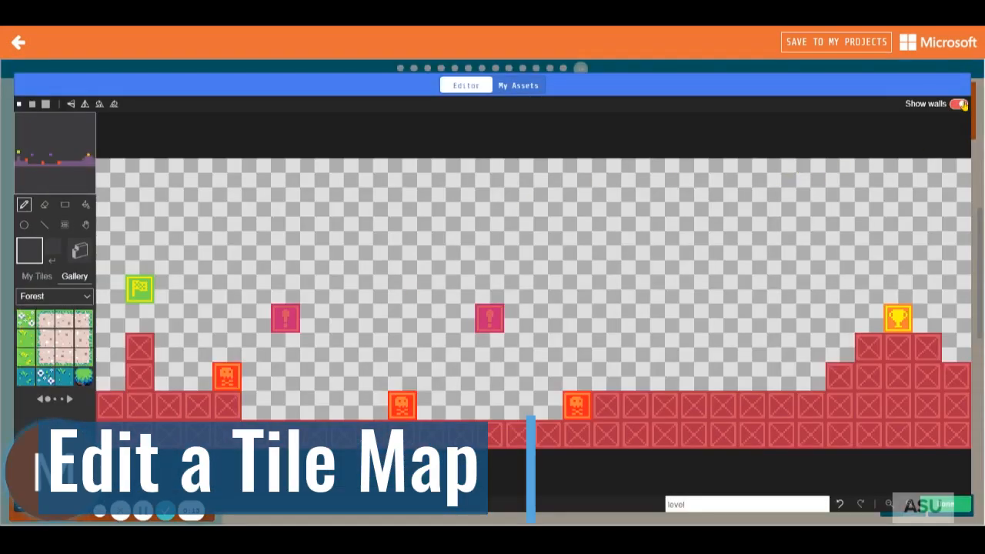
pyautogui.click(962, 104)
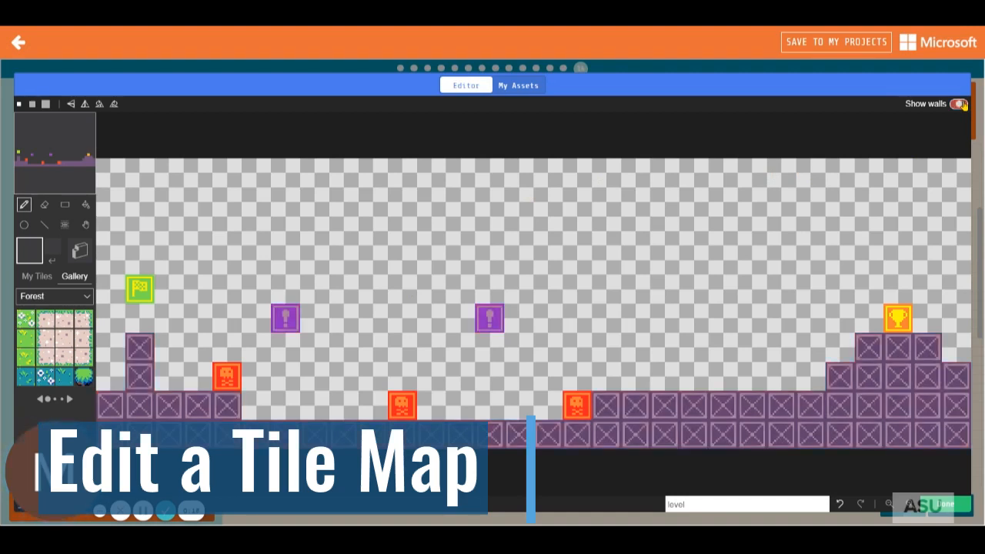
pyautogui.click(959, 105)
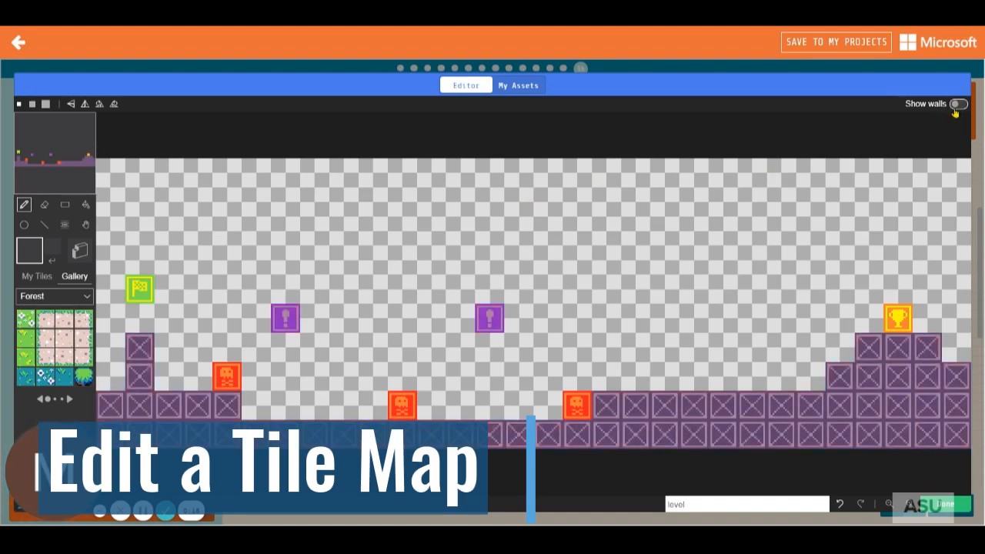
pyautogui.click(963, 104)
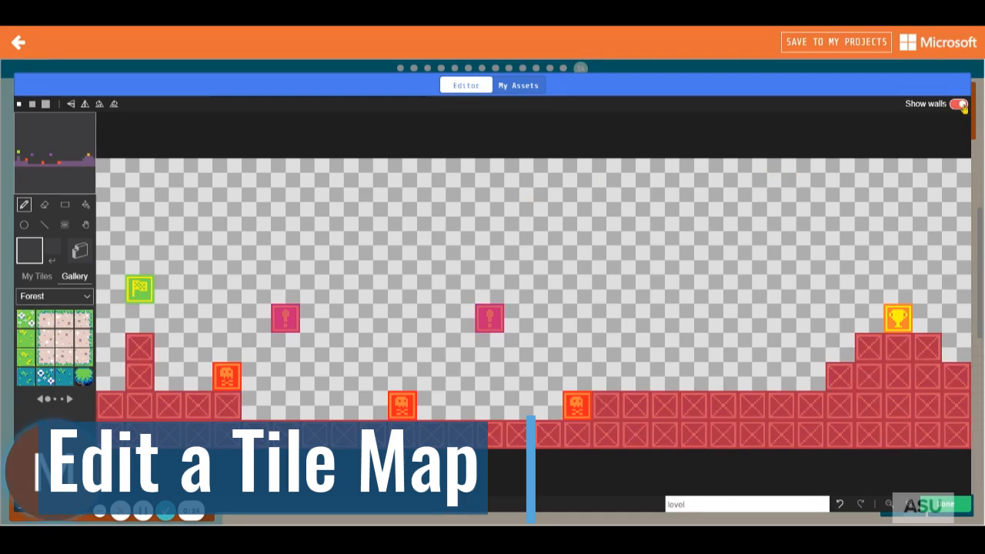
pyautogui.moveTo(32, 208)
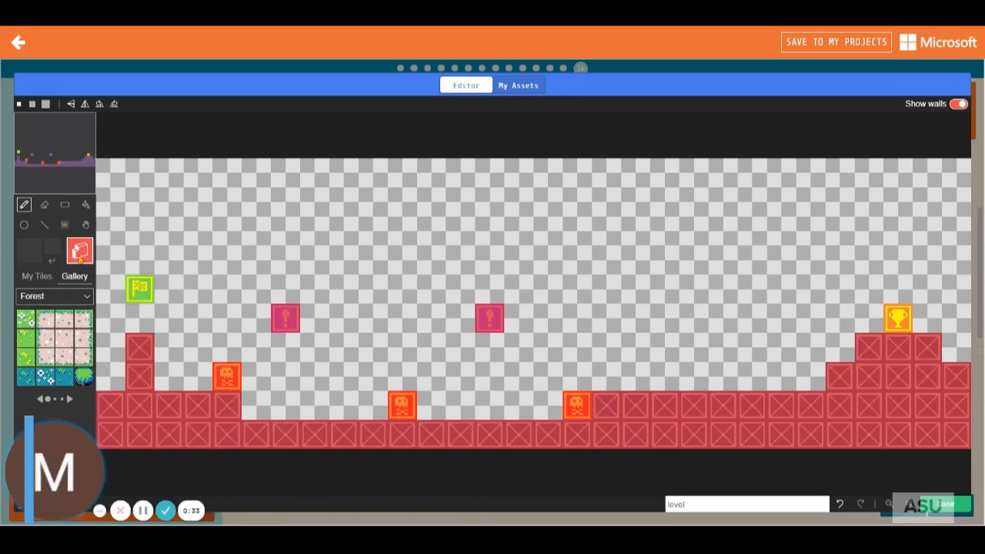
# - Erase wall markings from a three-by-two patch of ground blocks
pyautogui.click(45, 204)
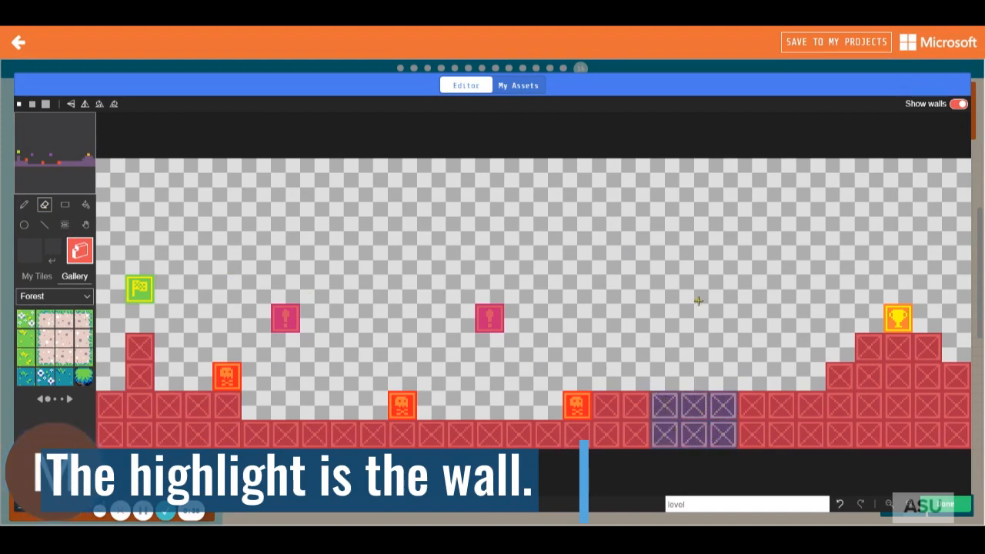
pyautogui.moveTo(696, 297)
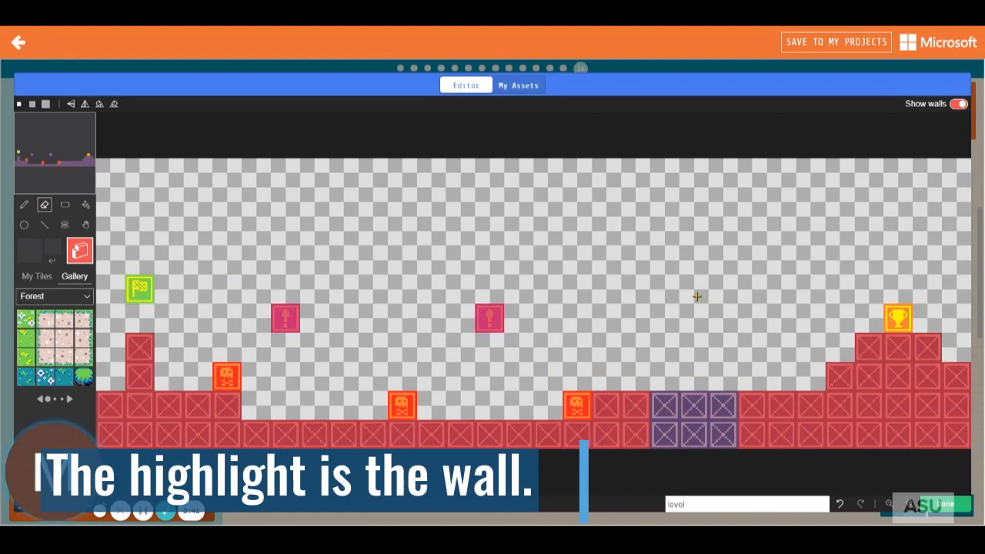
pyautogui.moveTo(727, 275)
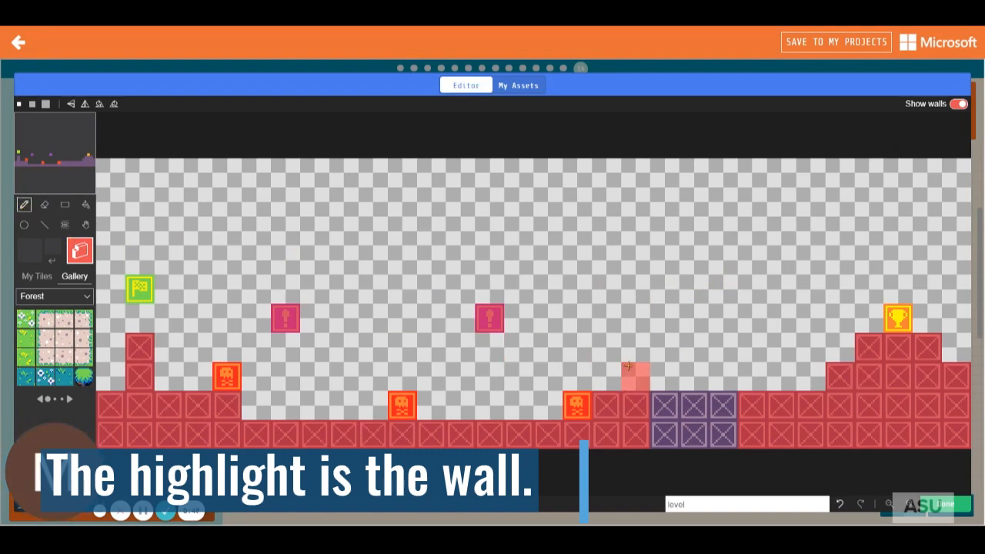
# - Paint a vertical column of wall tiles upward above the wall-free ground patch
pyautogui.moveTo(608, 362); pyautogui.dragTo(608, 269)
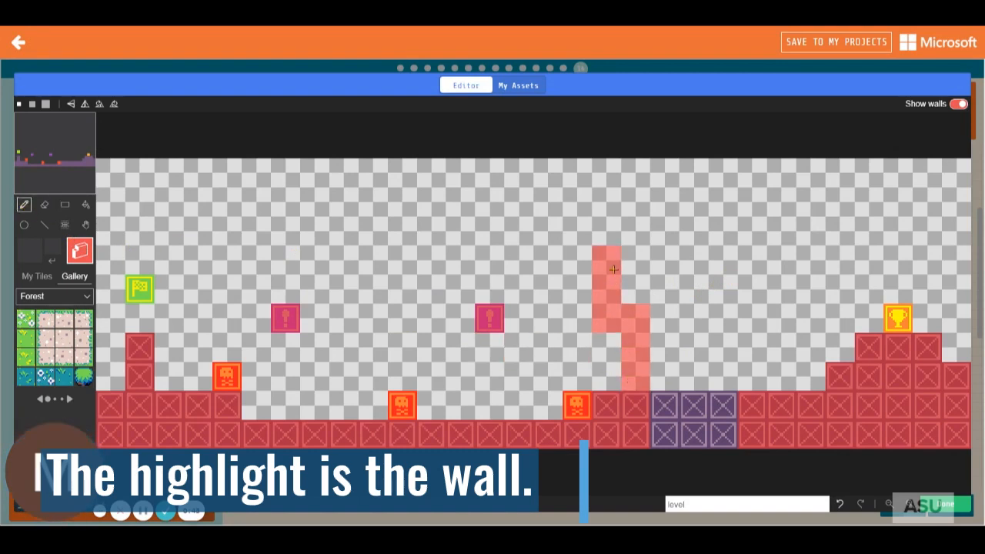